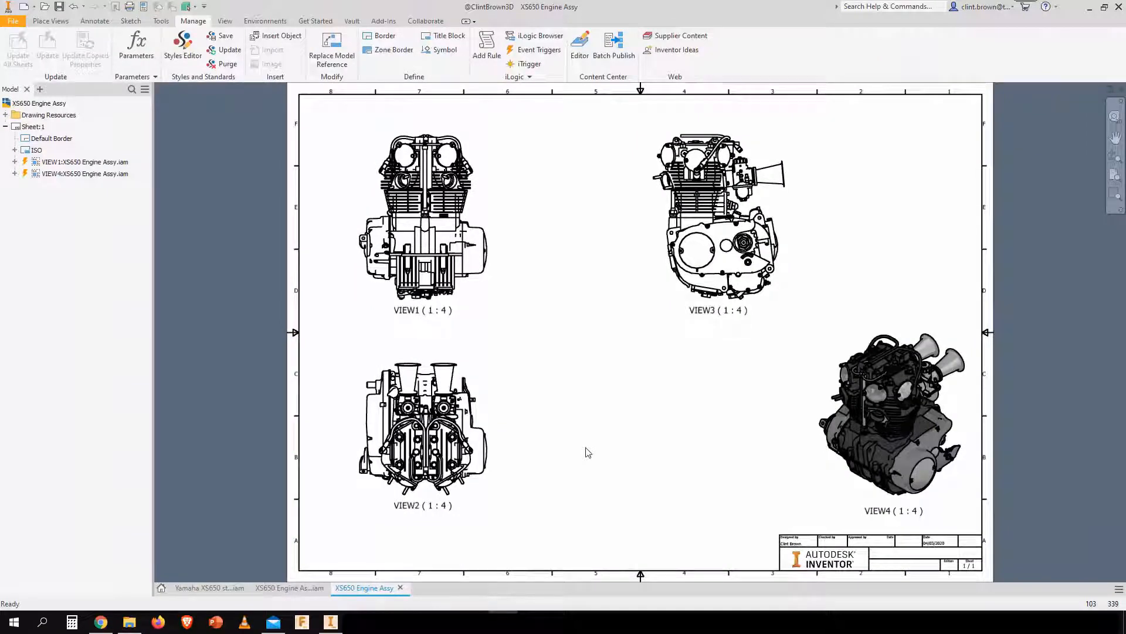
mouse_move(529, 337)
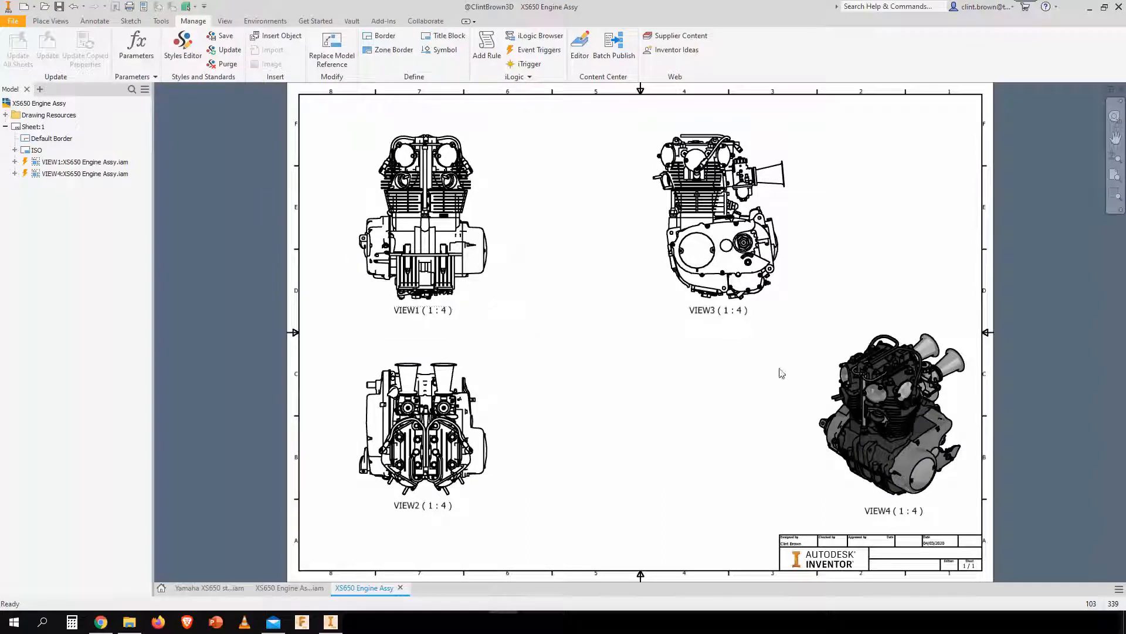
Expand VIEW1 in the Model browser to show its dependent views and engine assembly
click(718, 287)
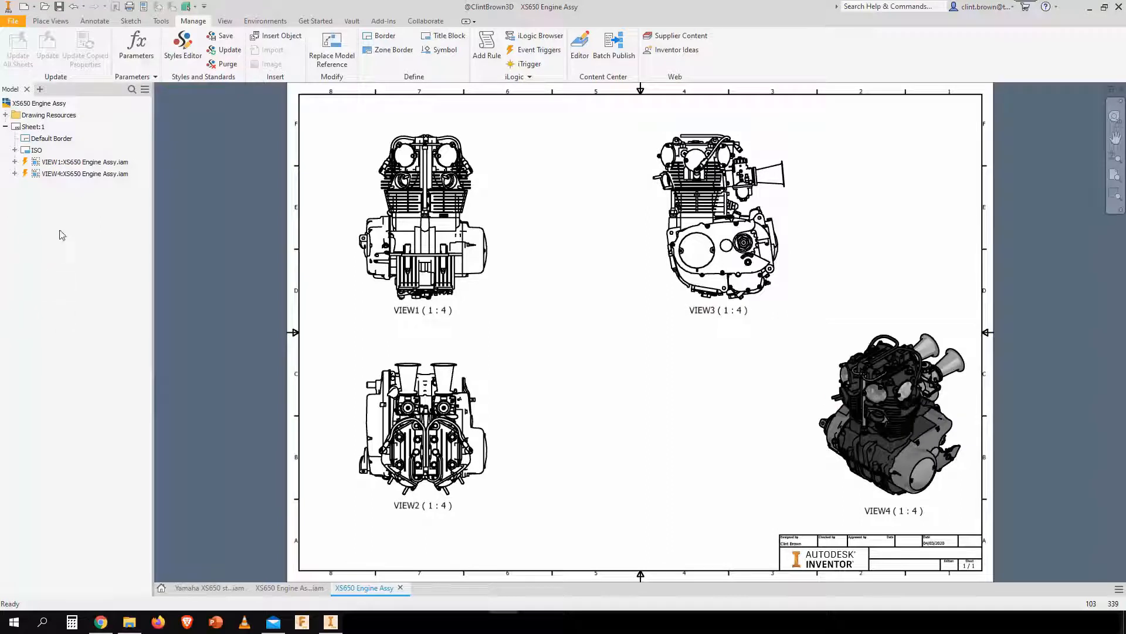
click(84, 162)
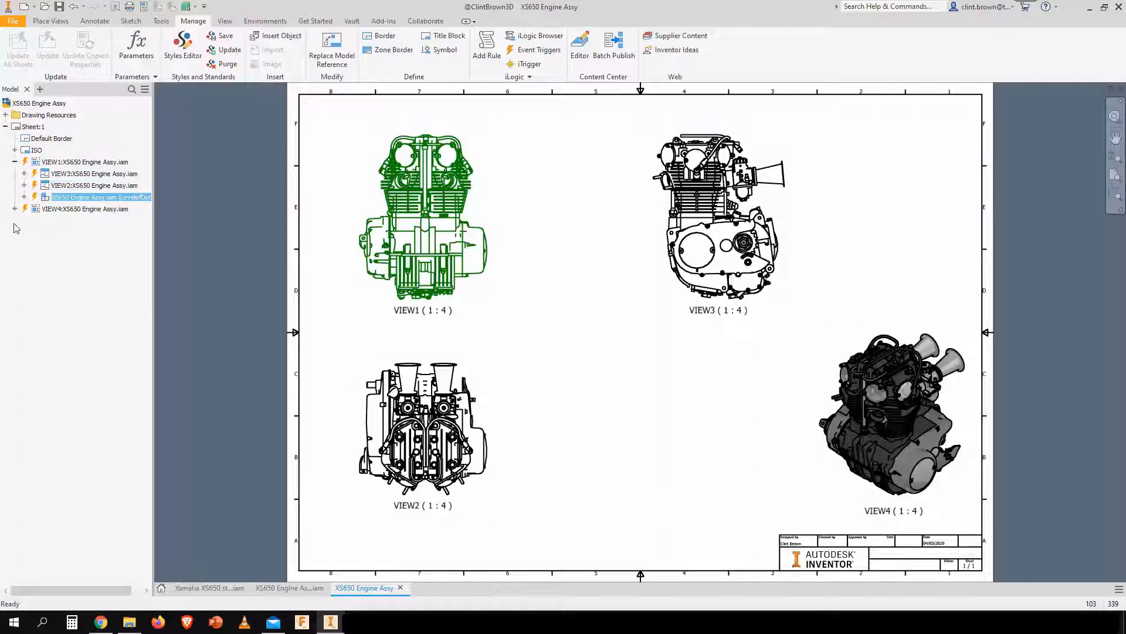
Turn on Center of Gravity for VIEW1's XS650 Engine Assy reference, expanding VIEW4 along the way
click(85, 209)
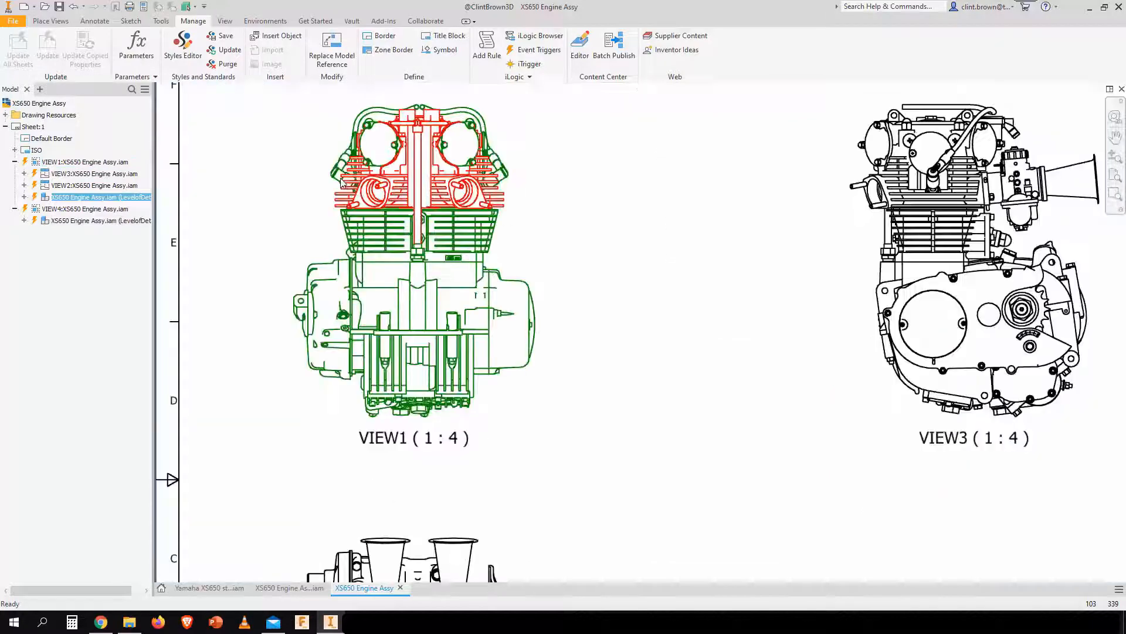
right_click(100, 197)
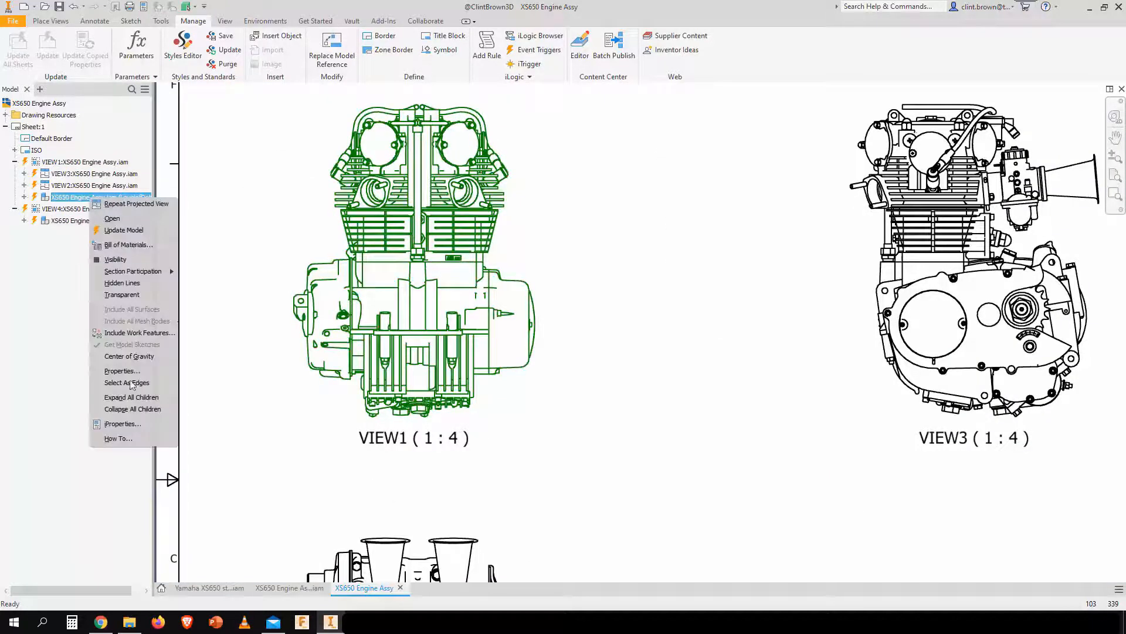
click(129, 356)
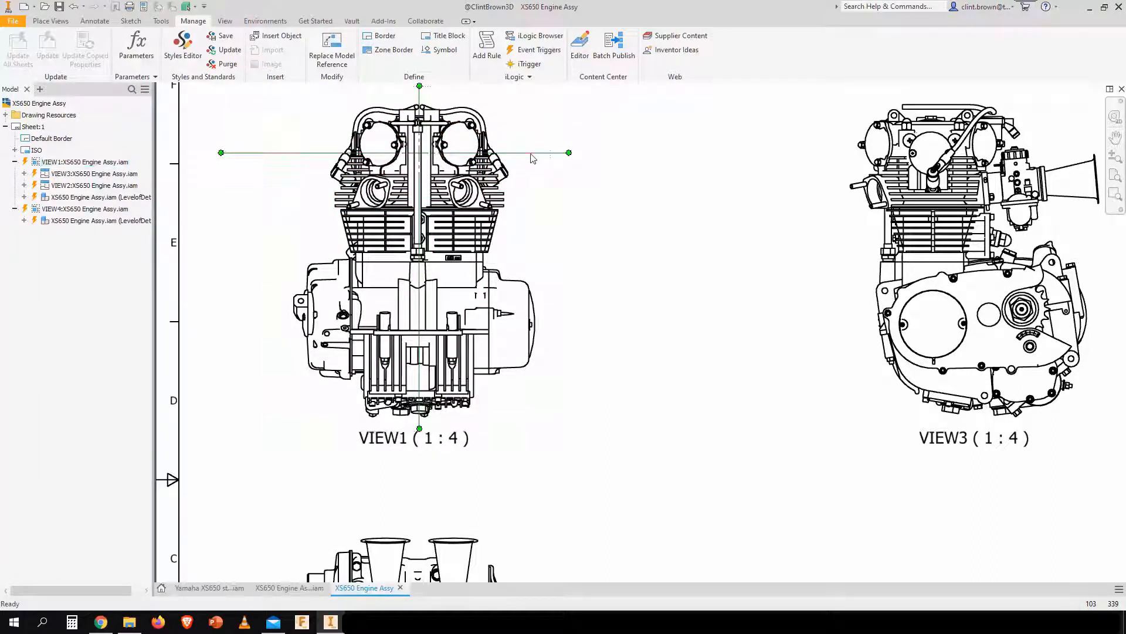
Fit VIEW1's center-of-gravity mark lines to the engine using Fit Center Mark, refitting once
right_click(532, 157)
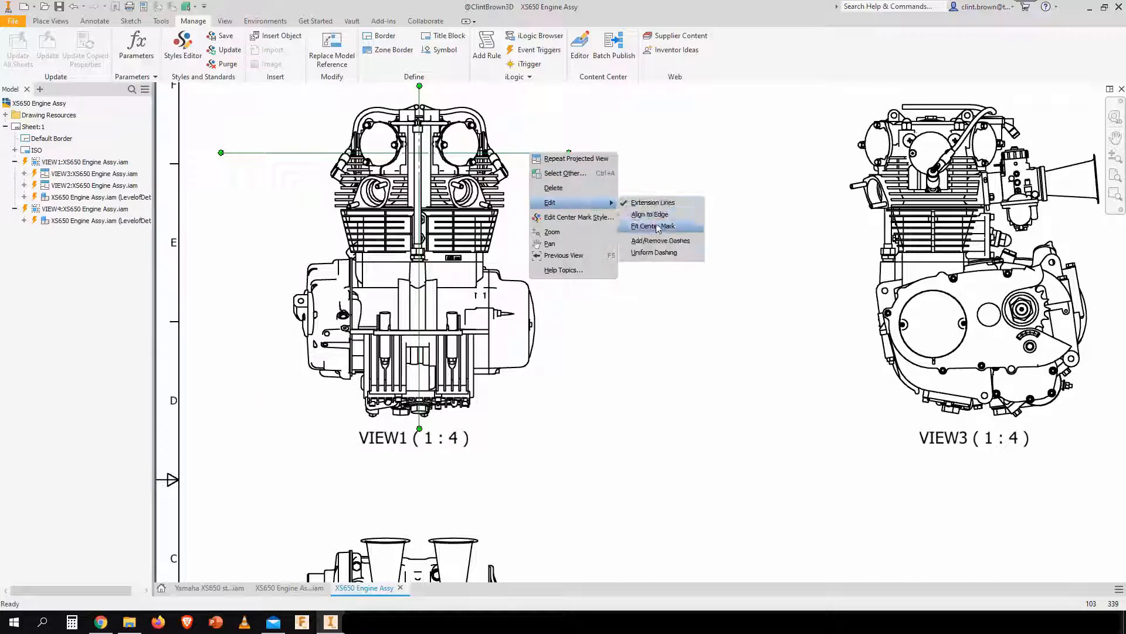
click(660, 239)
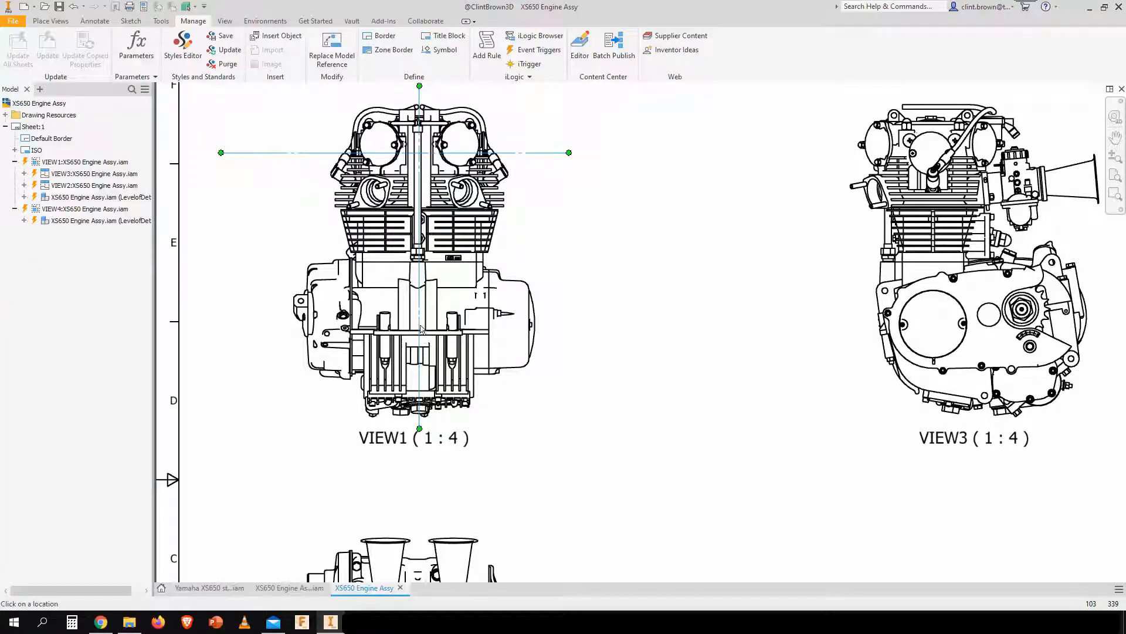
mouse_move(521, 153)
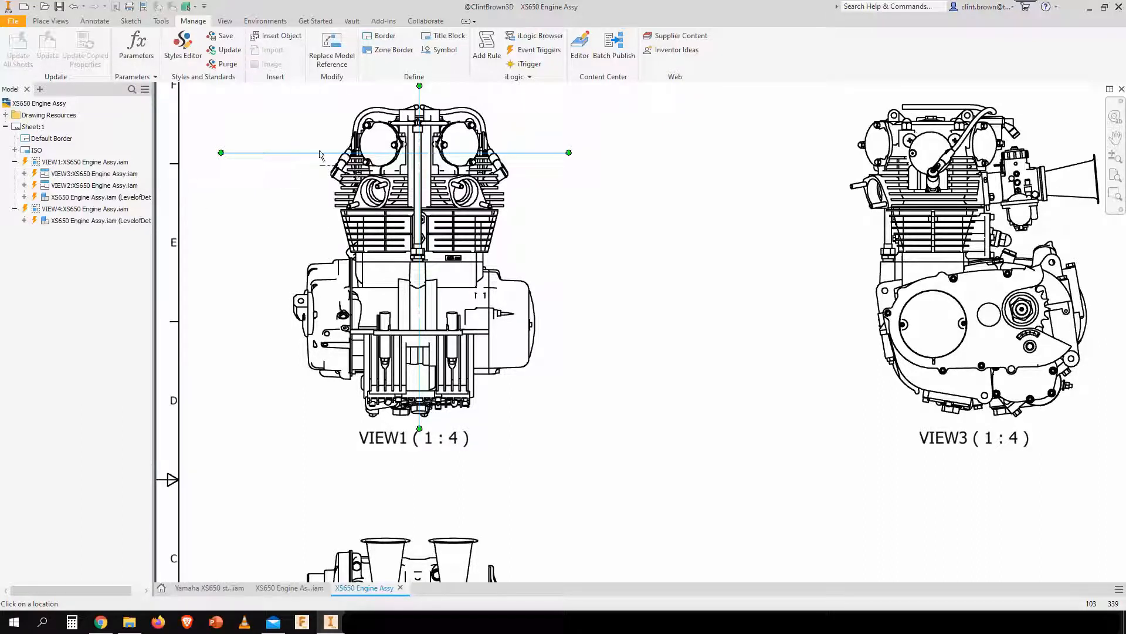
right_click(321, 156)
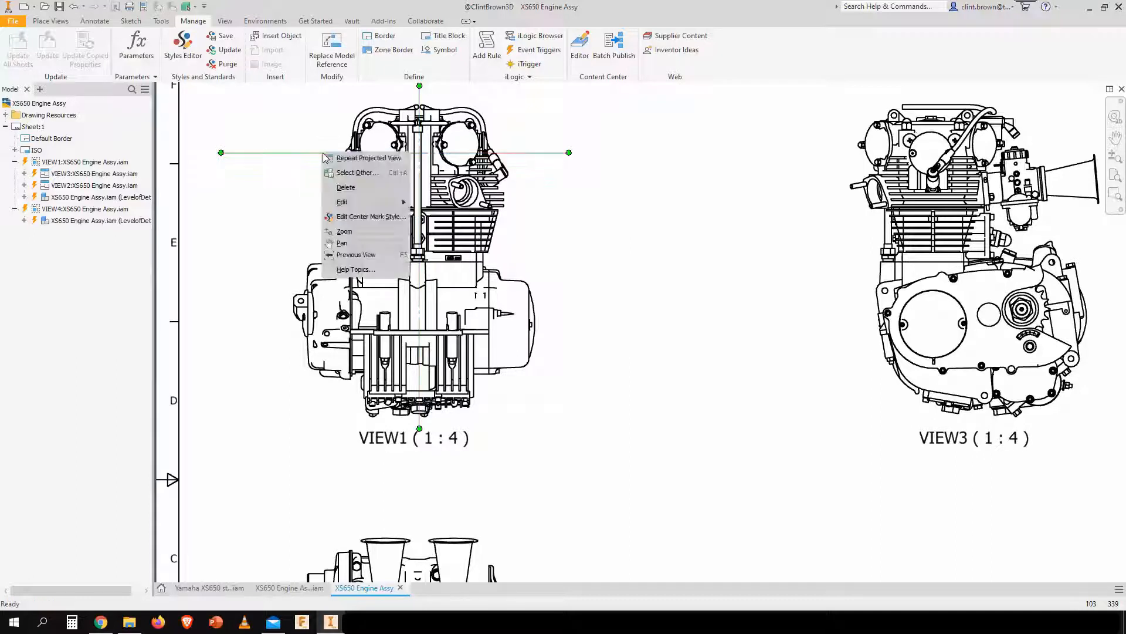
mouse_move(343, 201)
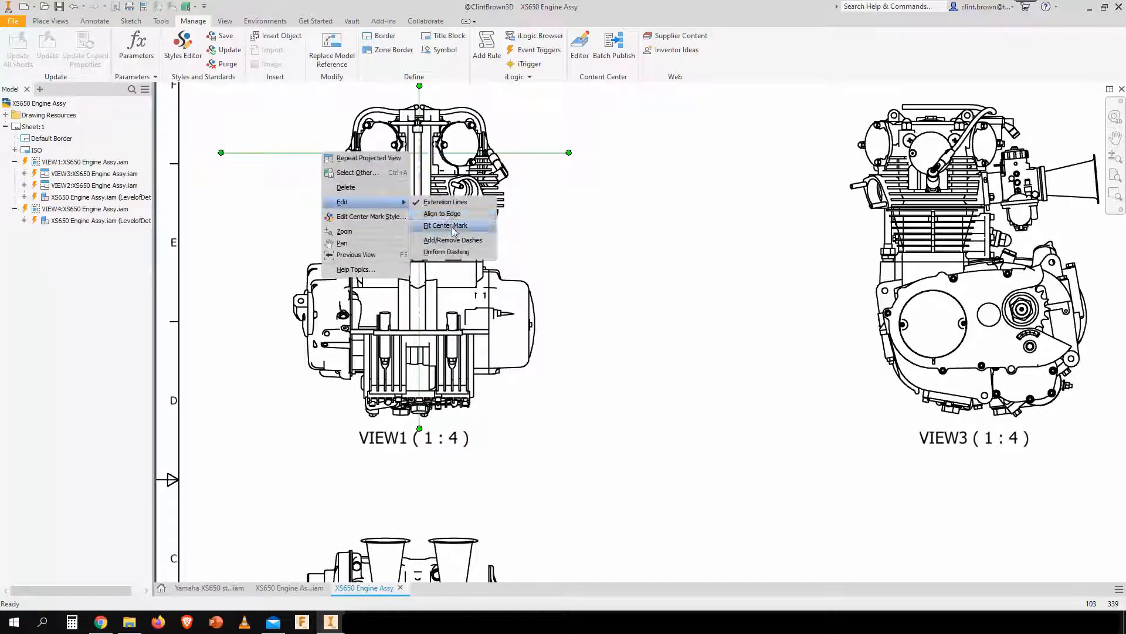
click(445, 225)
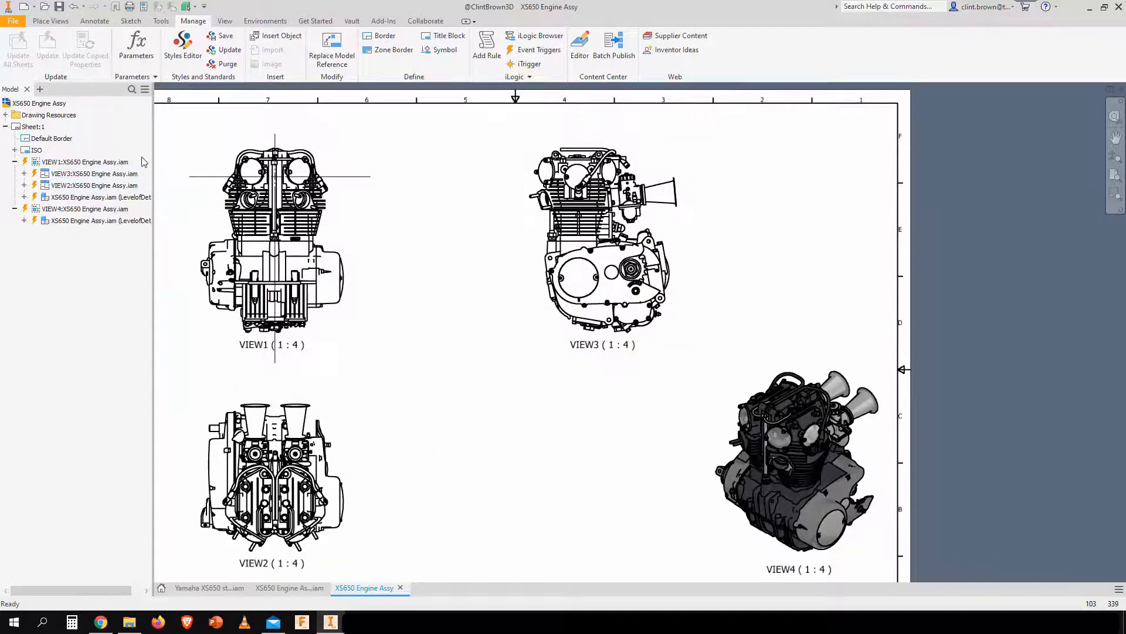
Show Center of Gravity for VIEW3's engine assembly and drag its mark lines across the engine
click(93, 173)
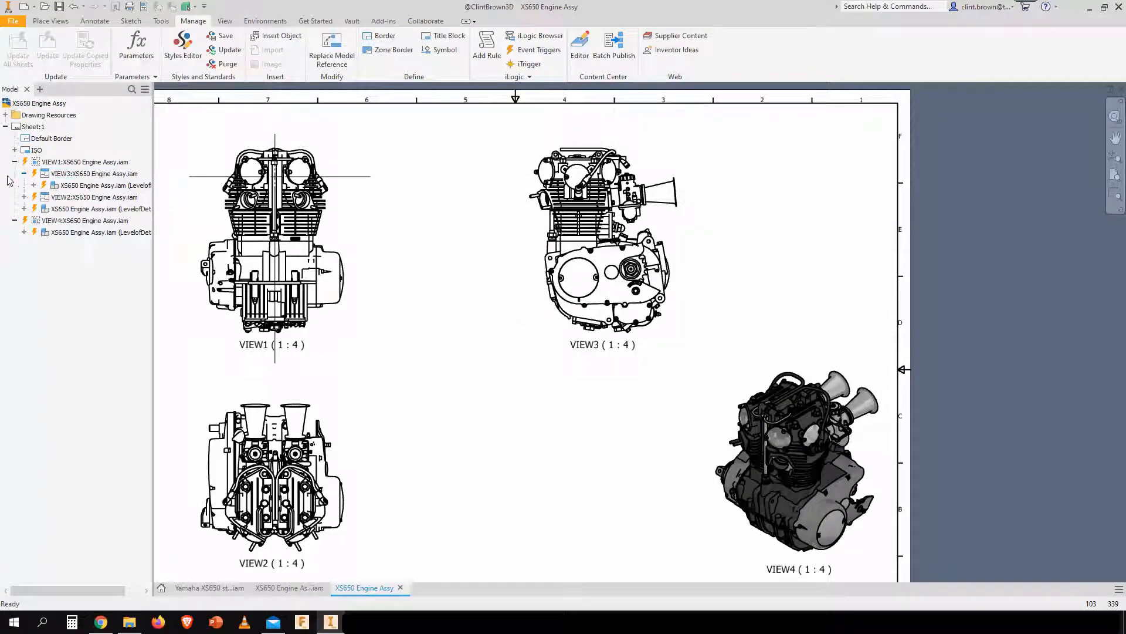
click(93, 185)
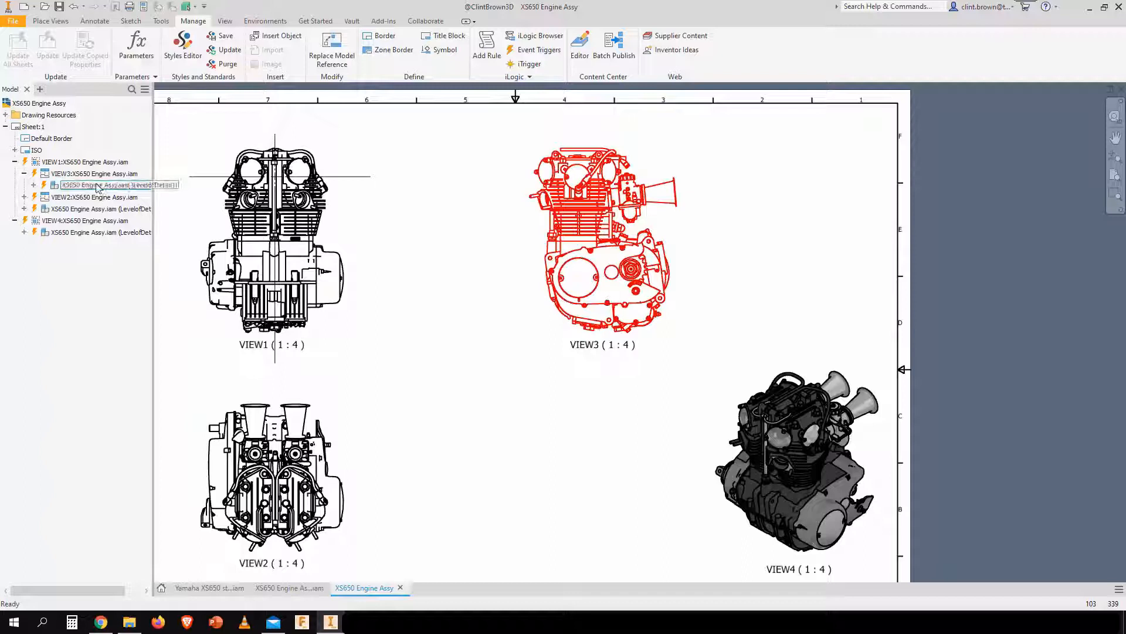
right_click(100, 185)
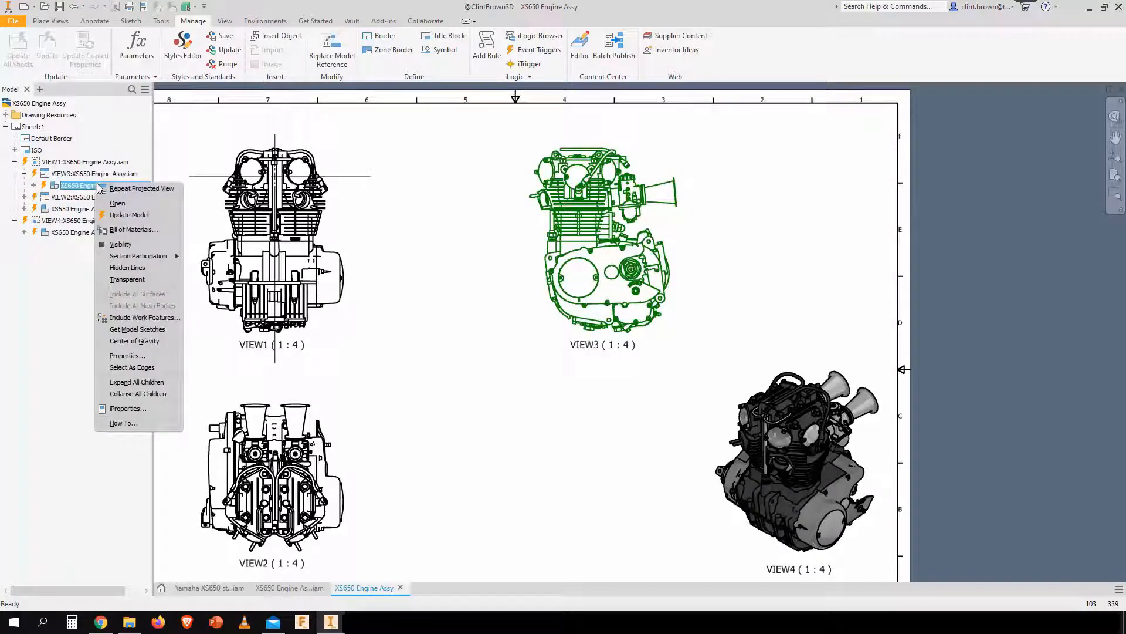
mouse_move(133, 340)
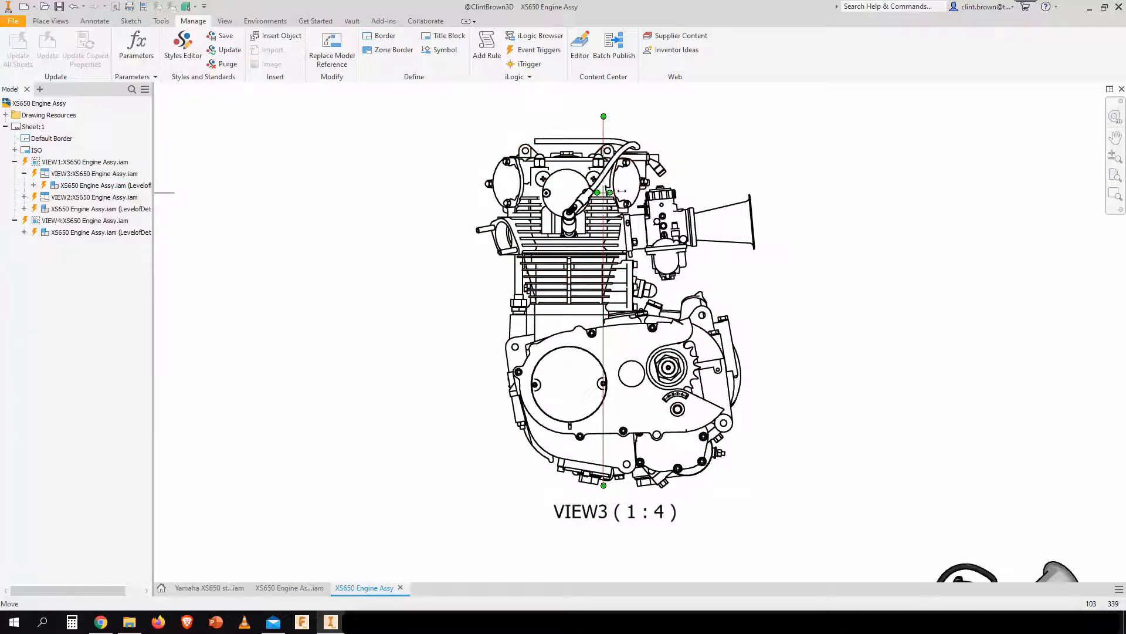
drag(596, 191, 790, 192)
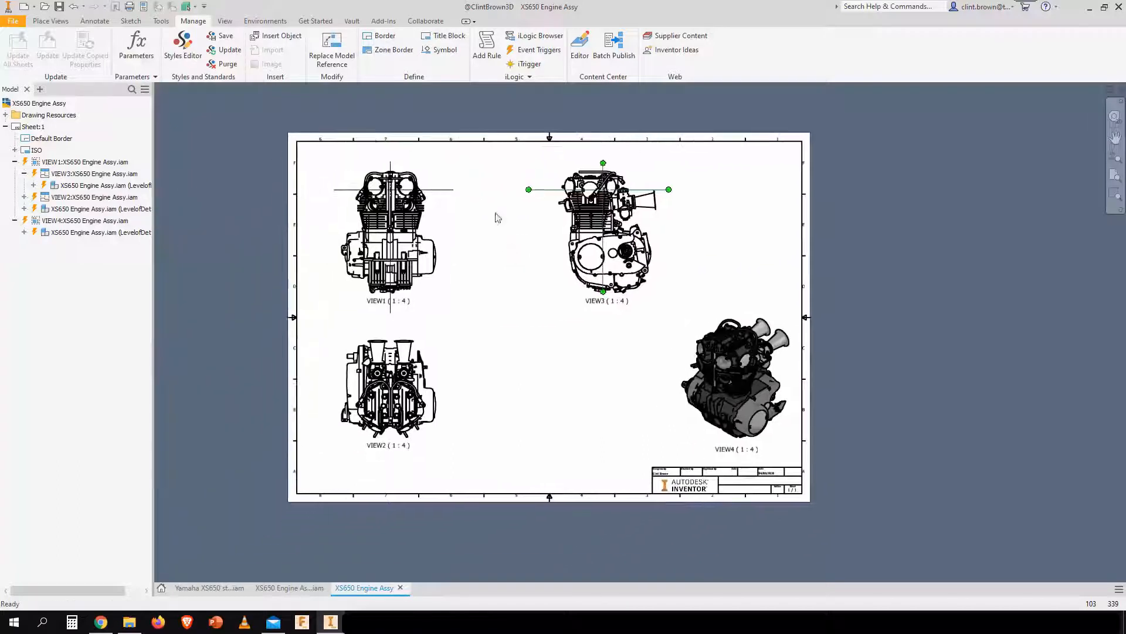
click(607, 230)
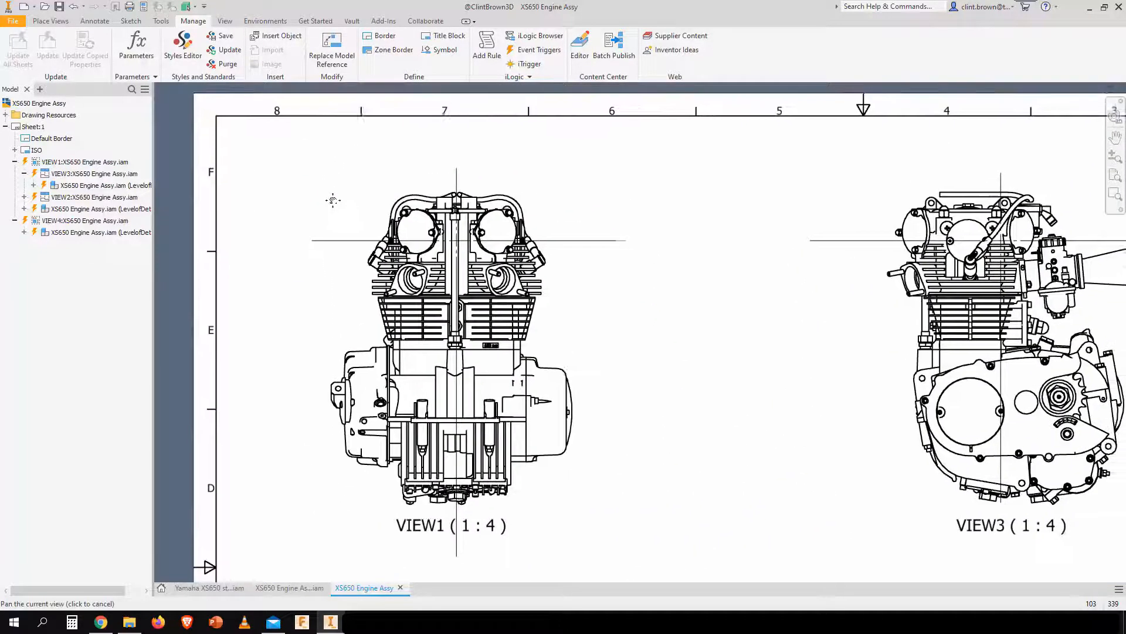
Dimension VIEW1's center-of-gravity line from the engine's left edge, measuring 222.60
click(94, 20)
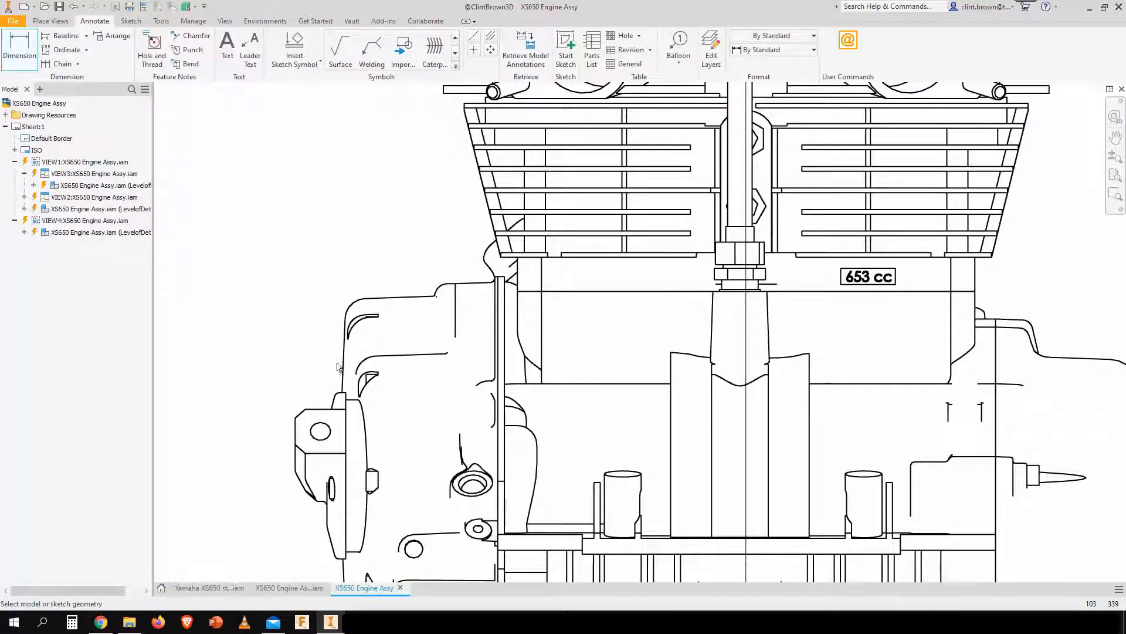
click(295, 431)
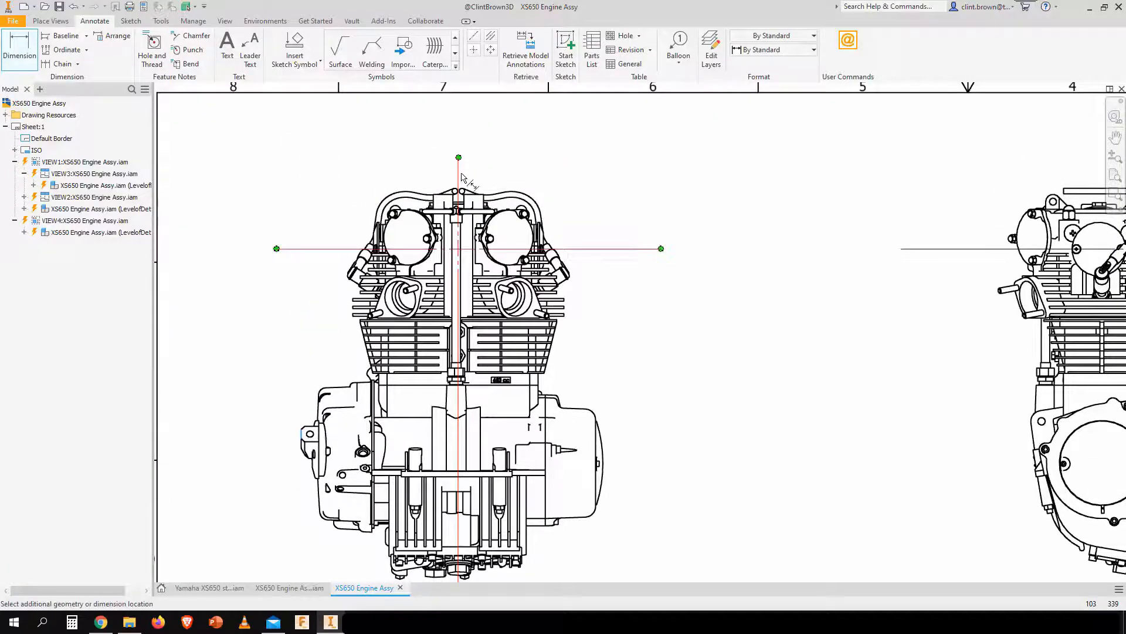
click(459, 157)
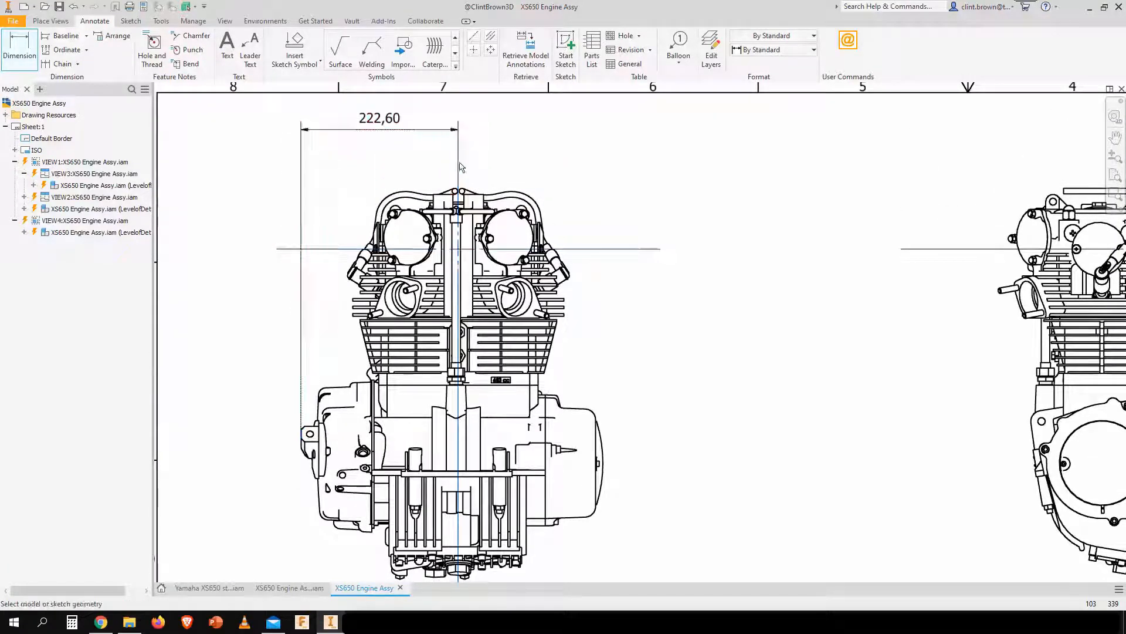